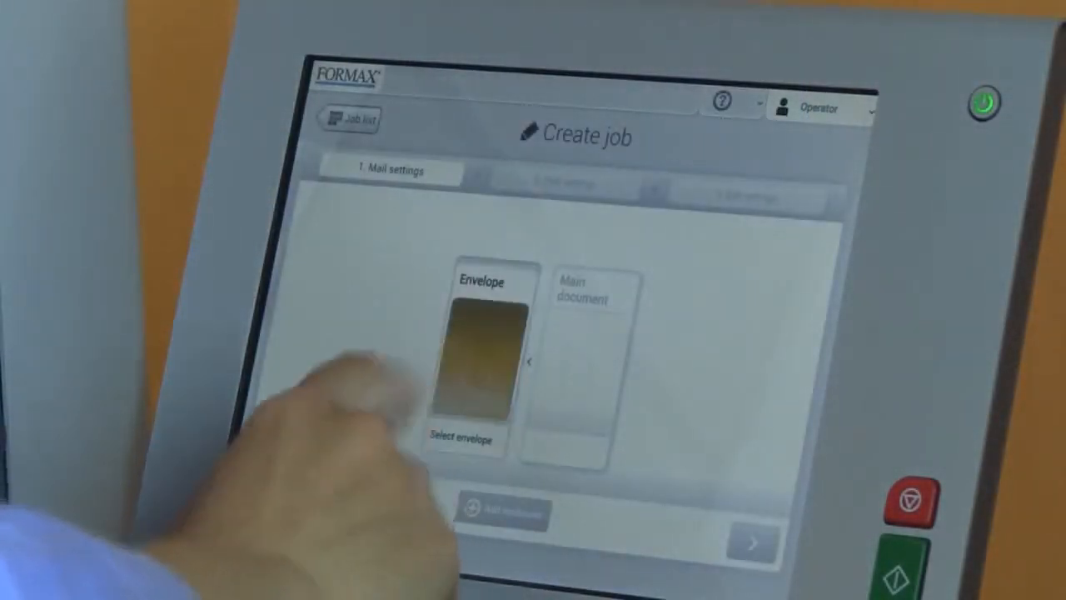
Step: Select the #10 envelope for the job and confirm it with OK
click(463, 439)
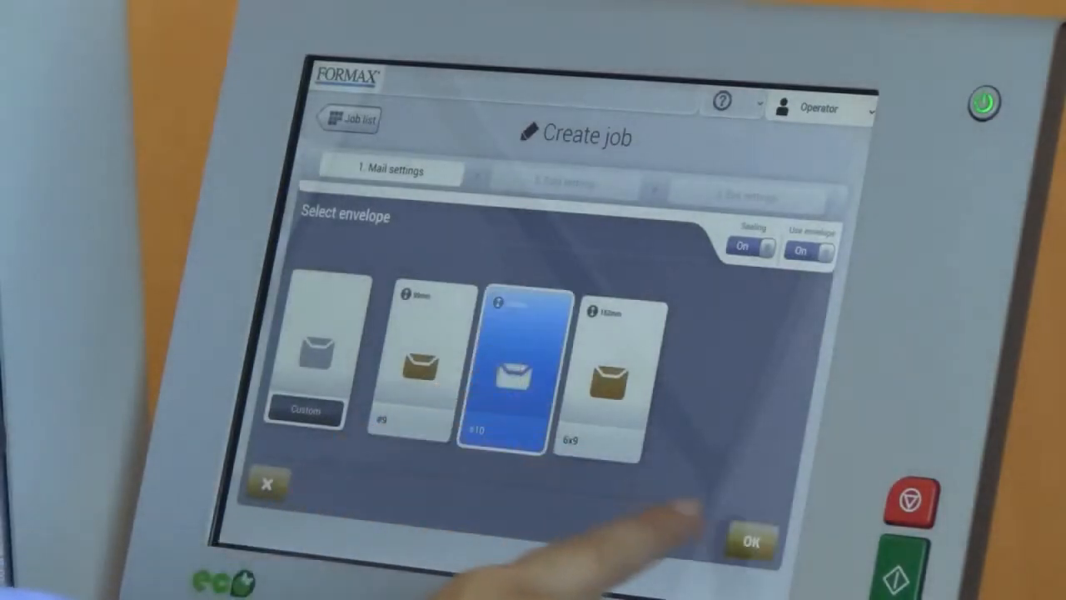
click(751, 541)
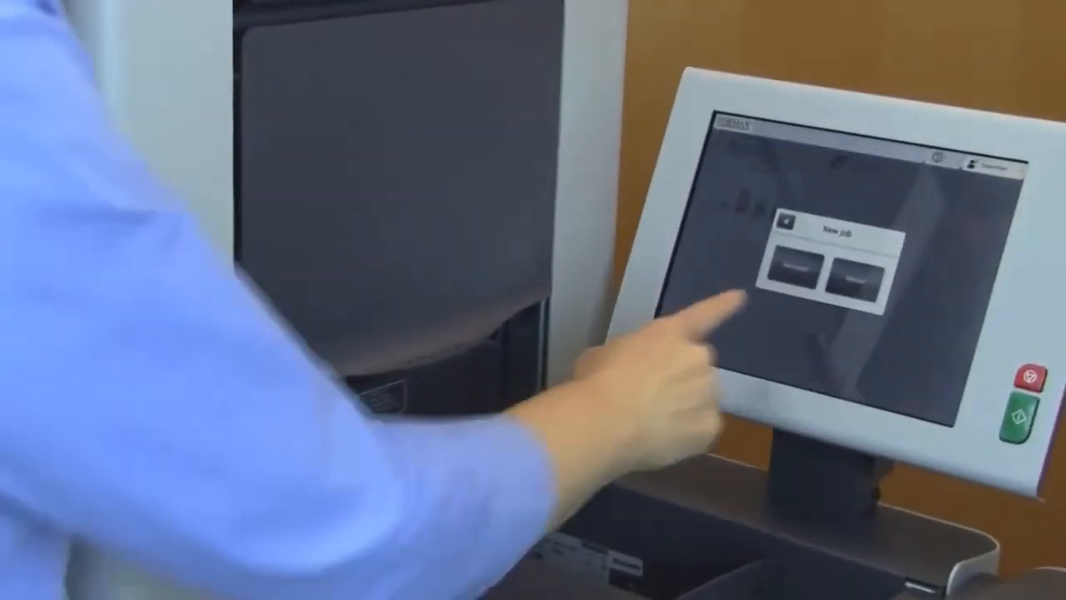
Step: Accept the New job prompt so the Automatic screen with the machine overview appears
click(786, 275)
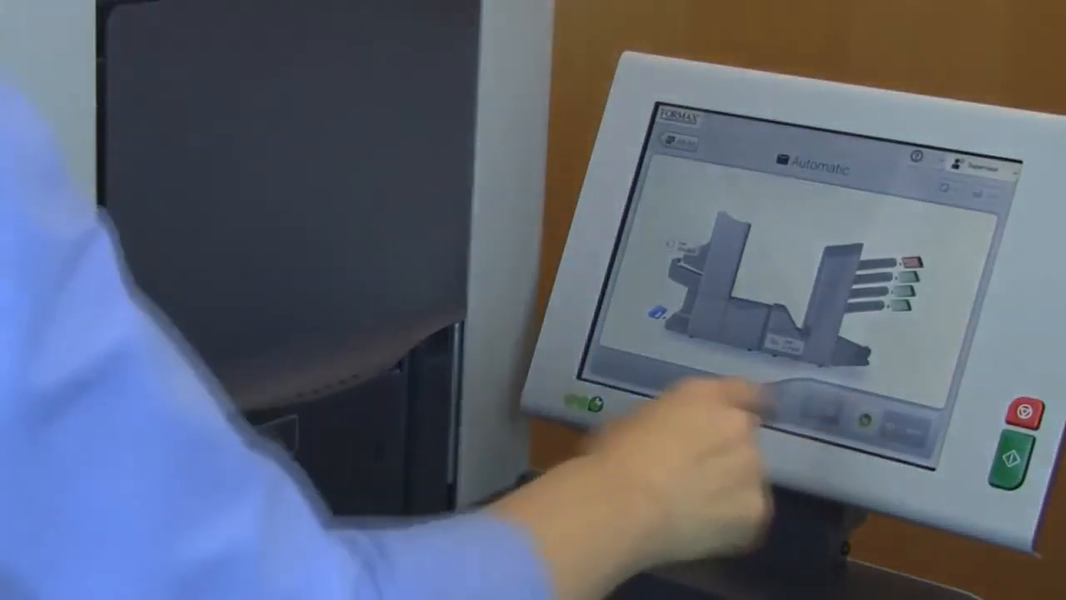